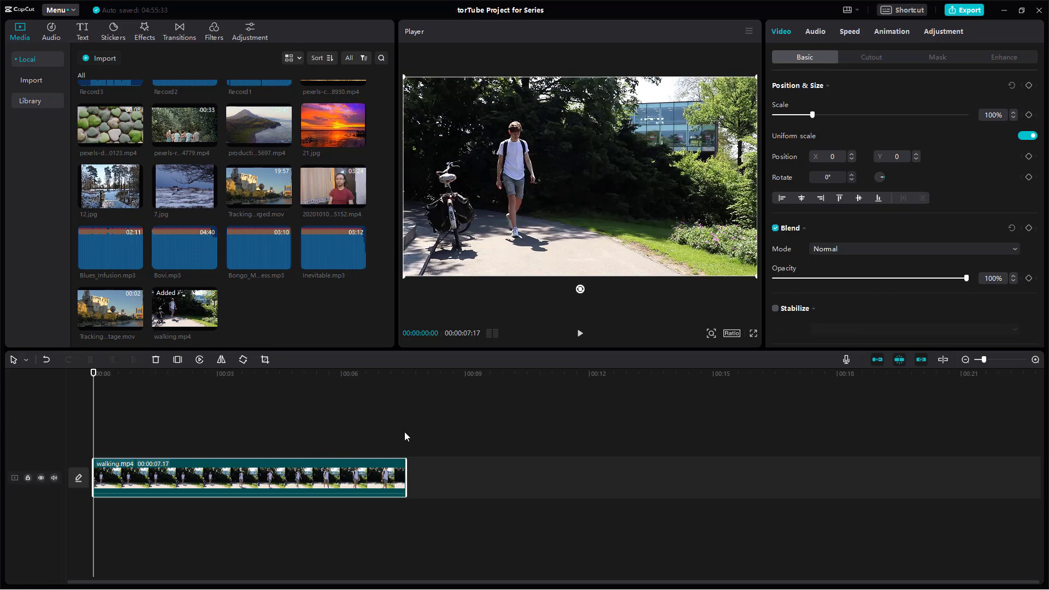
pyautogui.moveTo(940, 37)
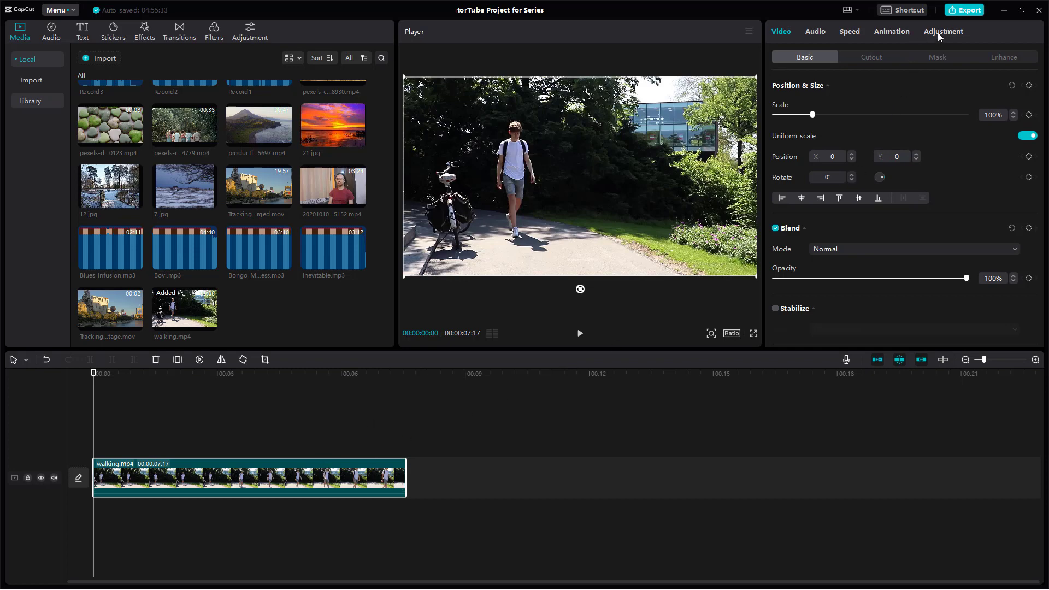
# Open the Adjustment tab's HSL colour controls for walking.mp4
pyautogui.click(942, 31)
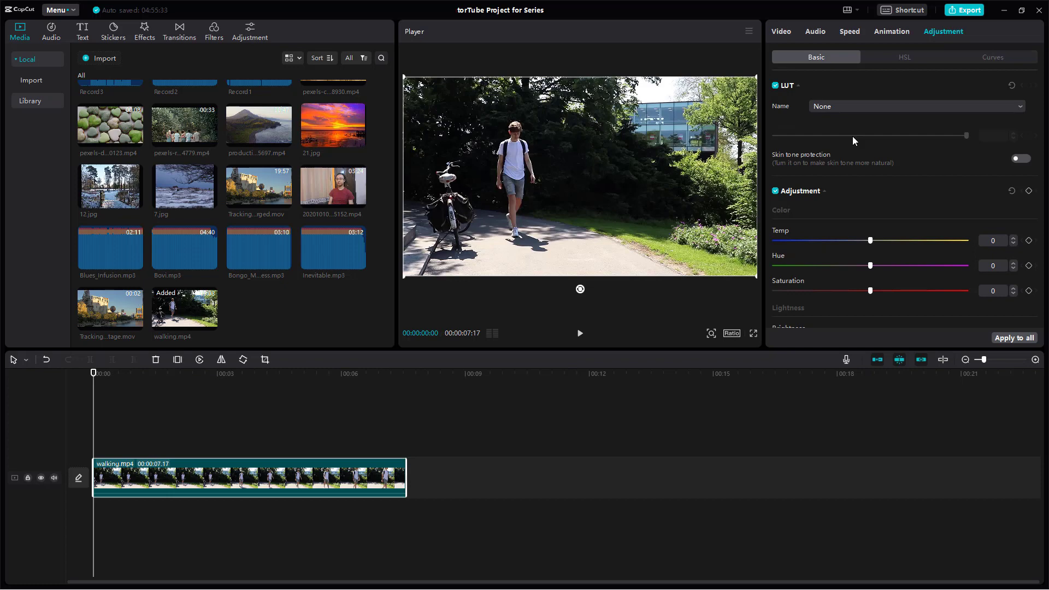
pyautogui.moveTo(907, 66)
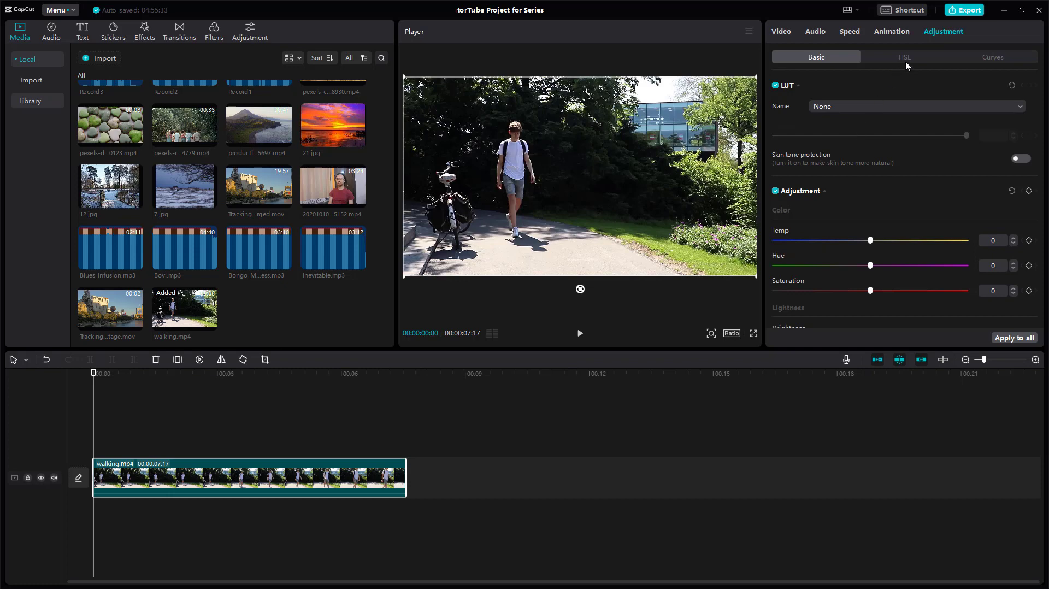
pyautogui.click(904, 57)
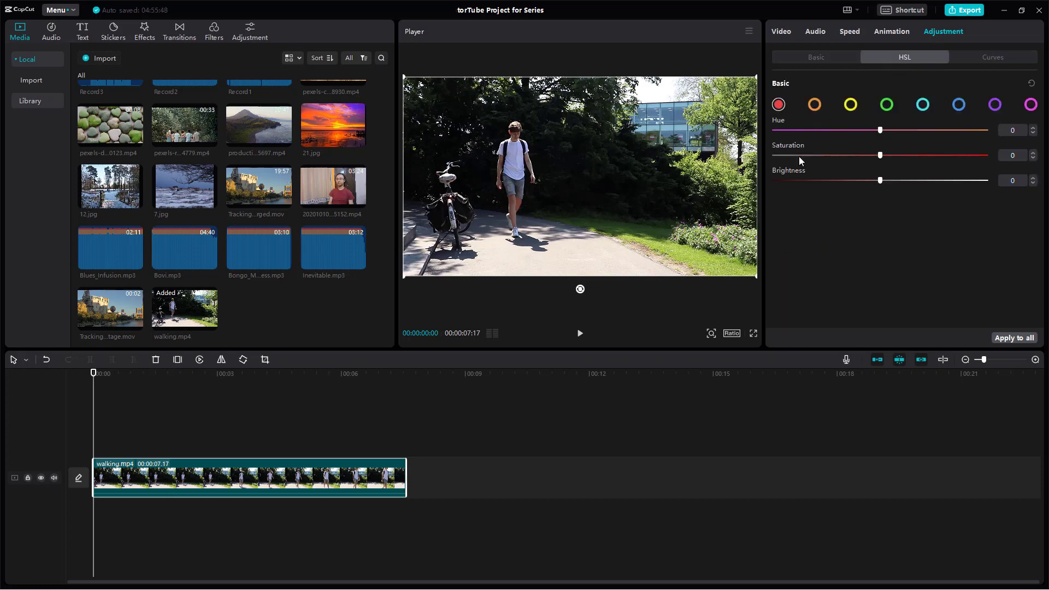
pyautogui.moveTo(781, 151)
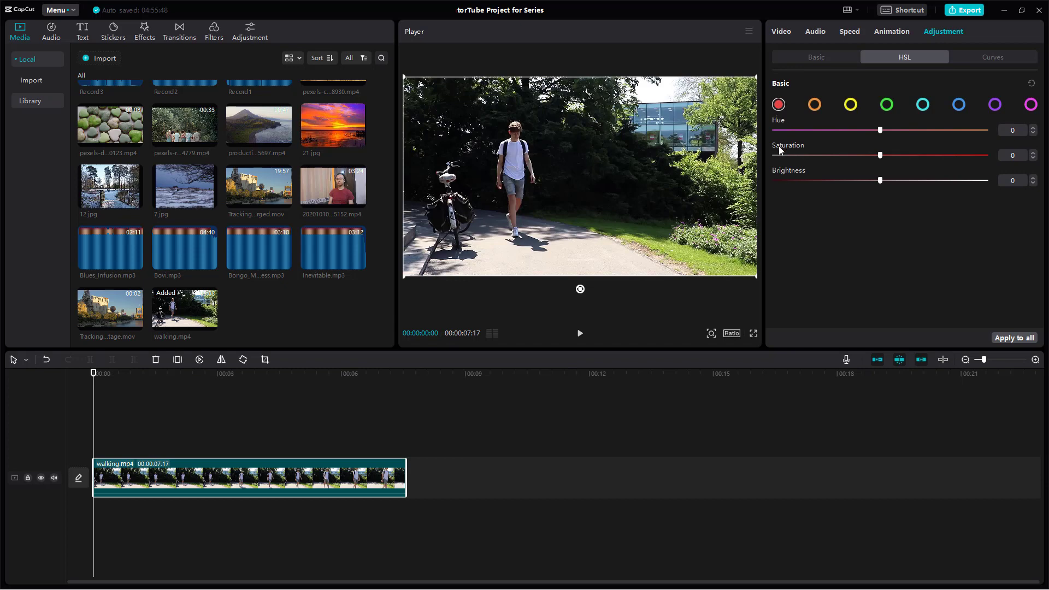
pyautogui.moveTo(919, 137)
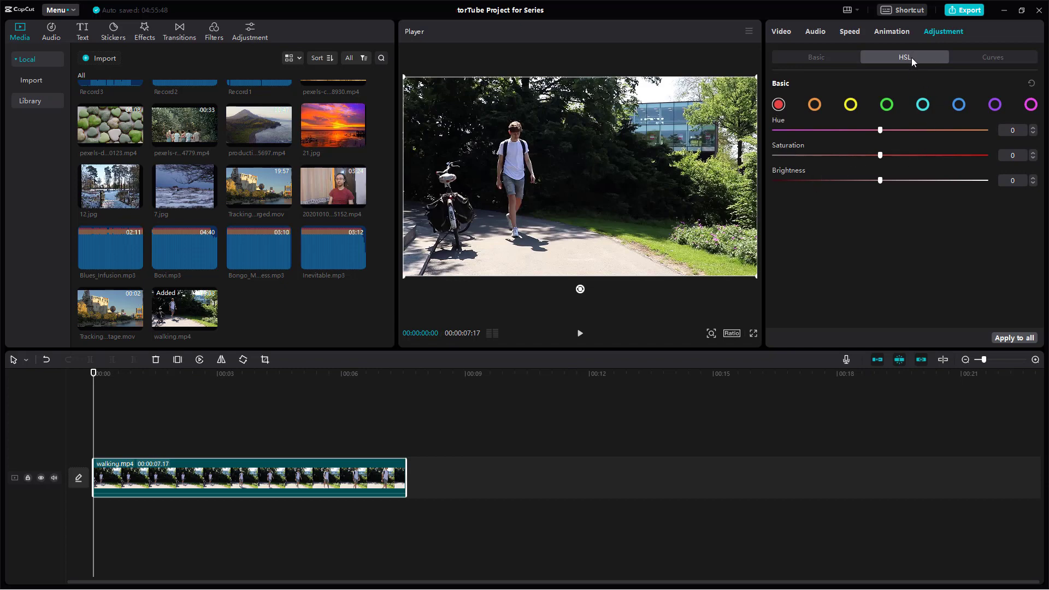
pyautogui.moveTo(223, 379)
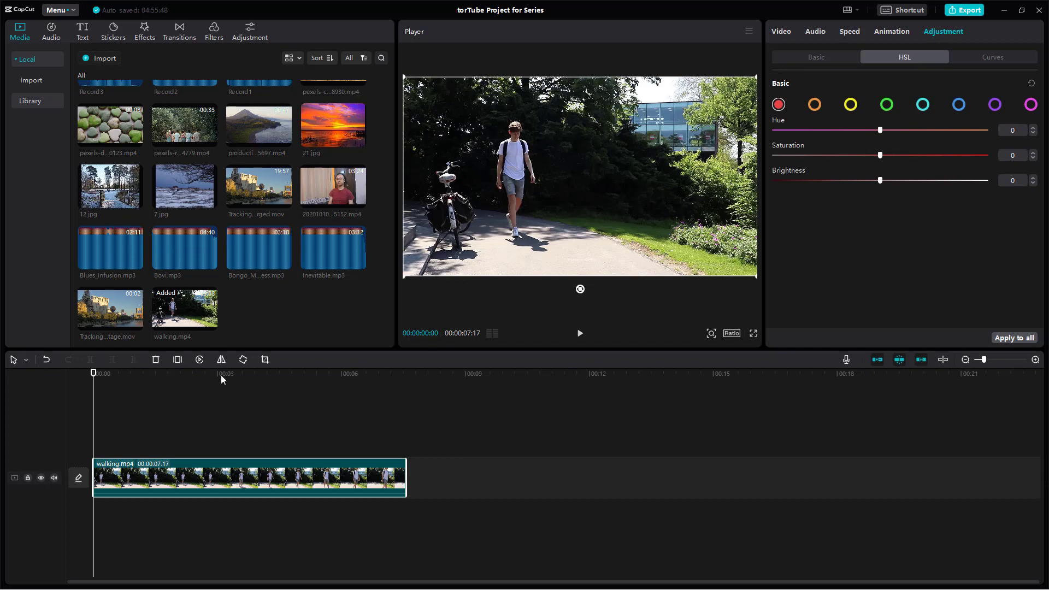
# At the 3-second mark, set the greens to hue 44, saturation 100, brightness 100
pyautogui.click(221, 373)
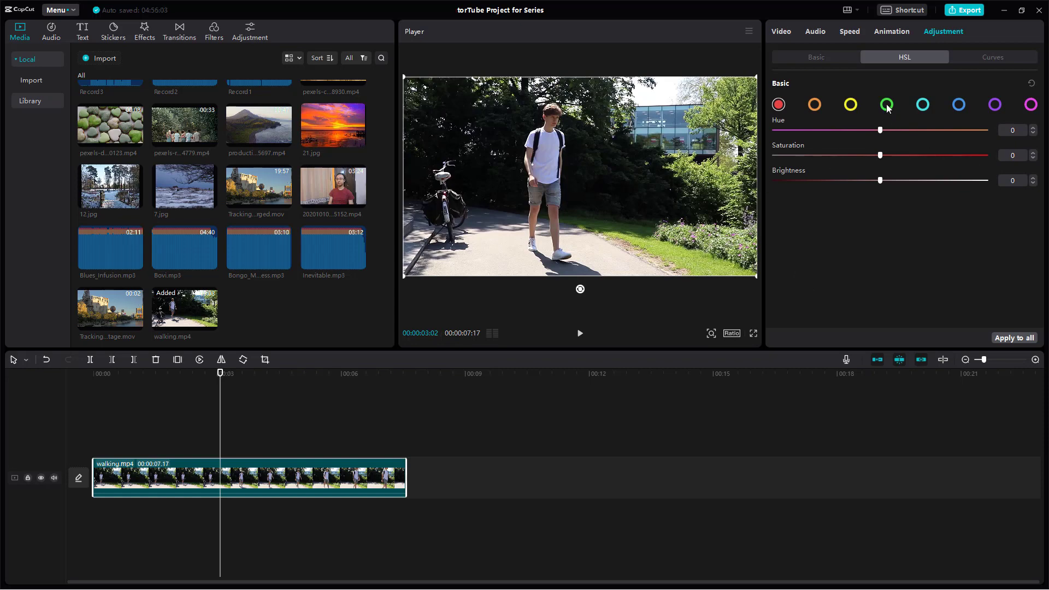
pyautogui.moveTo(880, 131); pyautogui.dragTo(840, 131)
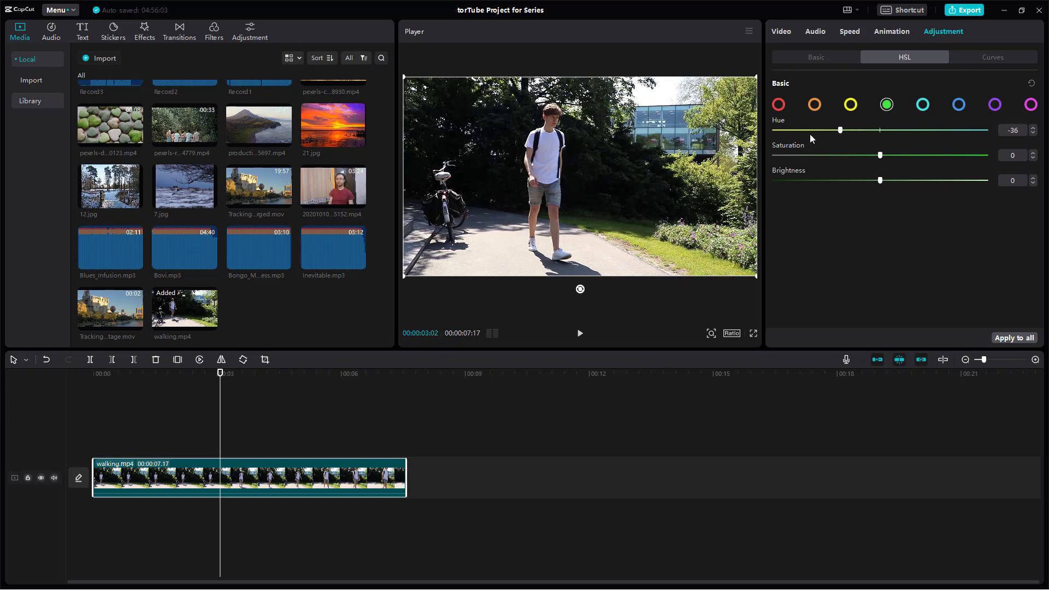
pyautogui.moveTo(841, 131); pyautogui.dragTo(816, 130)
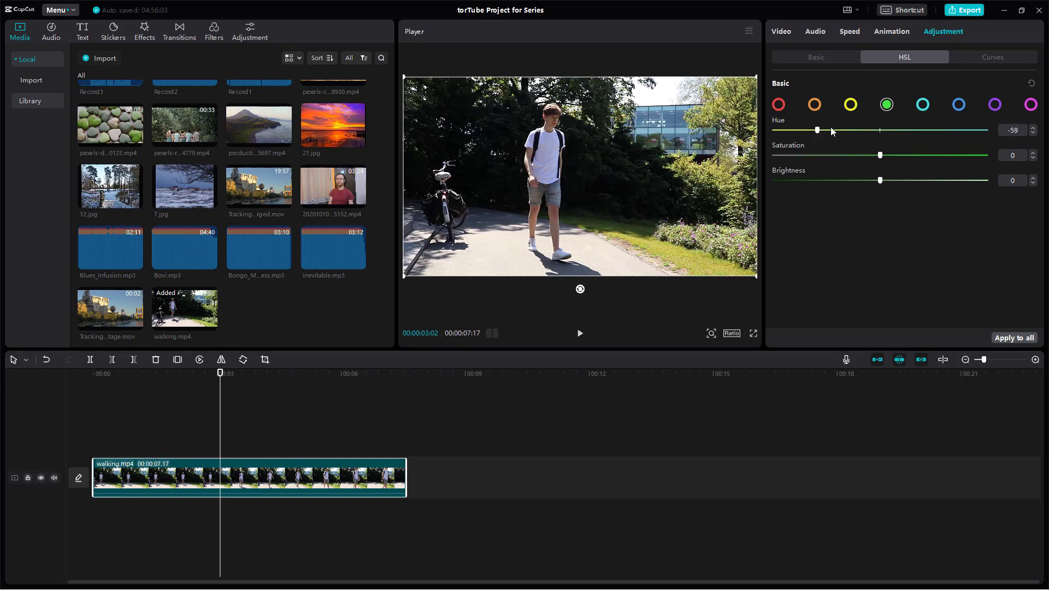
pyautogui.moveTo(818, 130); pyautogui.dragTo(918, 130)
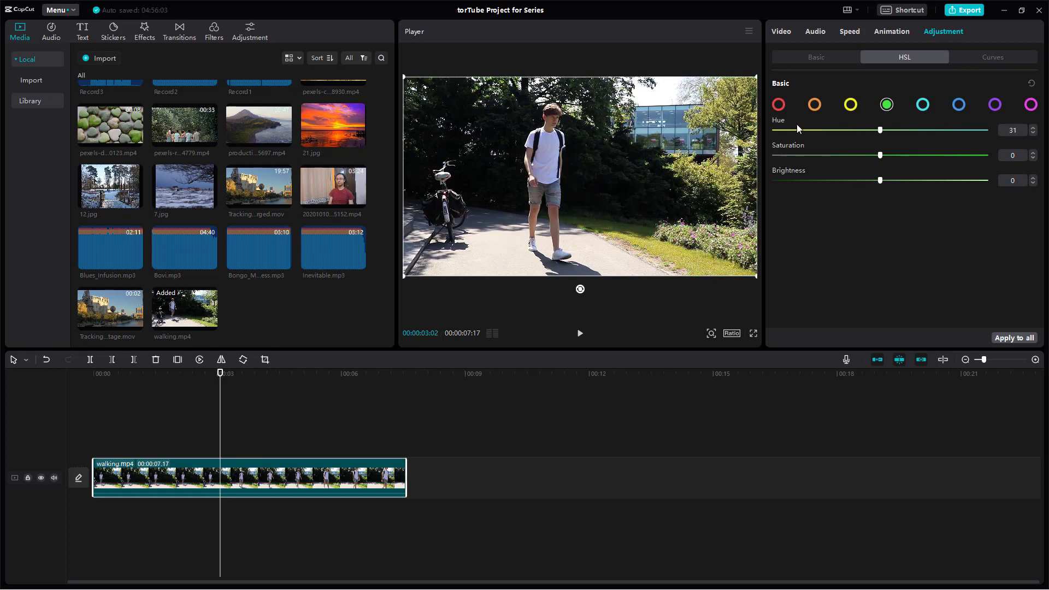
pyautogui.moveTo(880, 130); pyautogui.dragTo(927, 131)
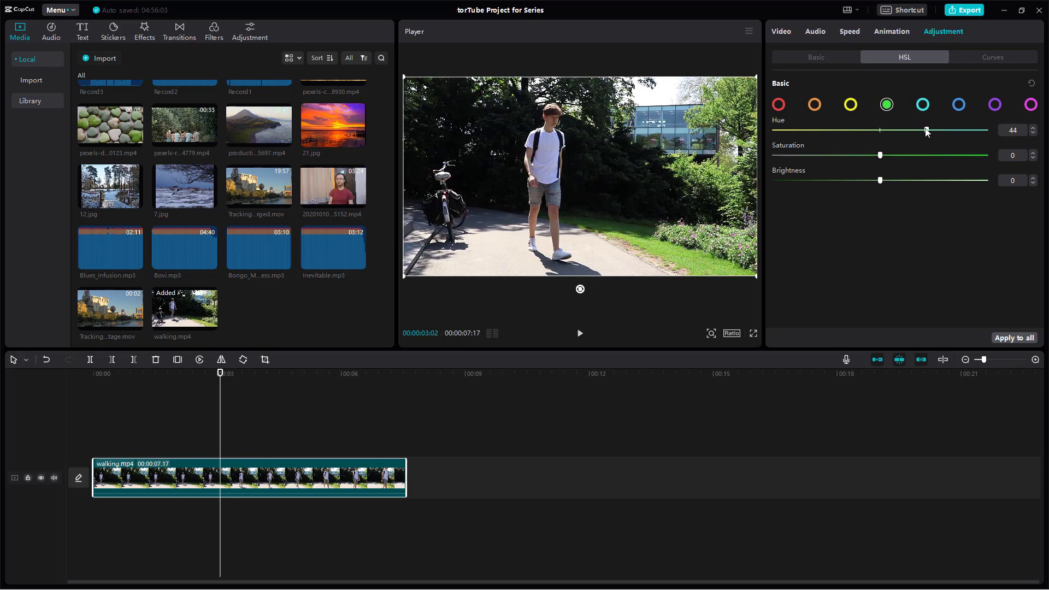
pyautogui.moveTo(881, 155); pyautogui.dragTo(773, 155)
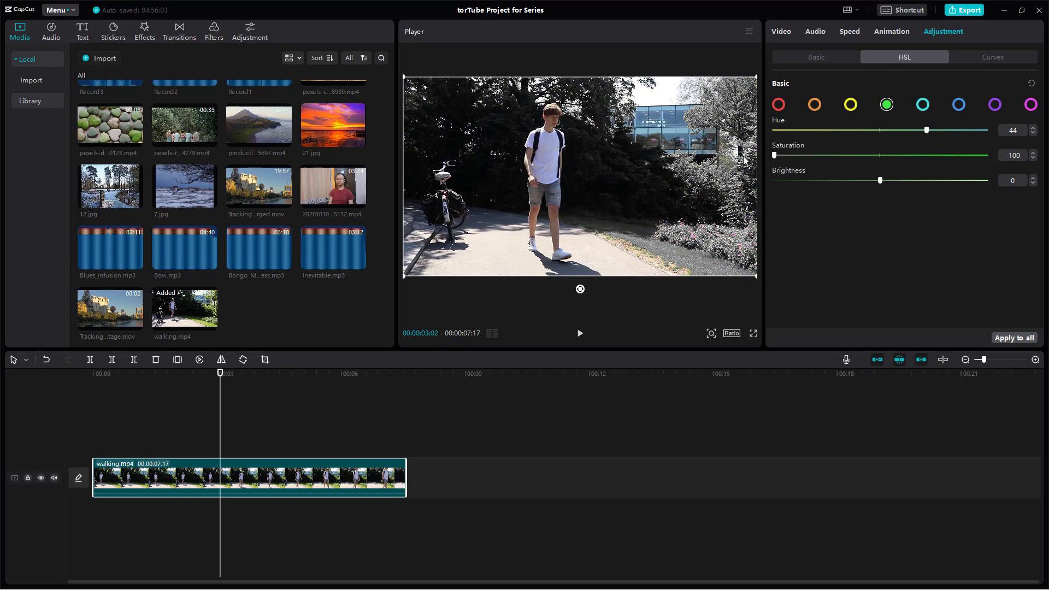
pyautogui.moveTo(774, 155); pyautogui.dragTo(984, 154)
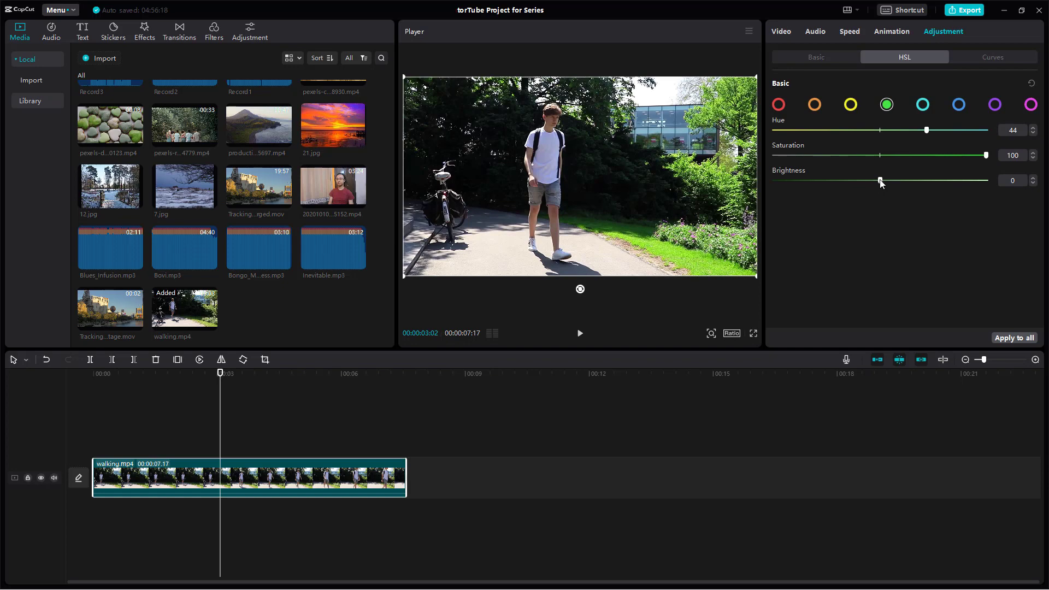
pyautogui.moveTo(880, 180); pyautogui.dragTo(982, 180)
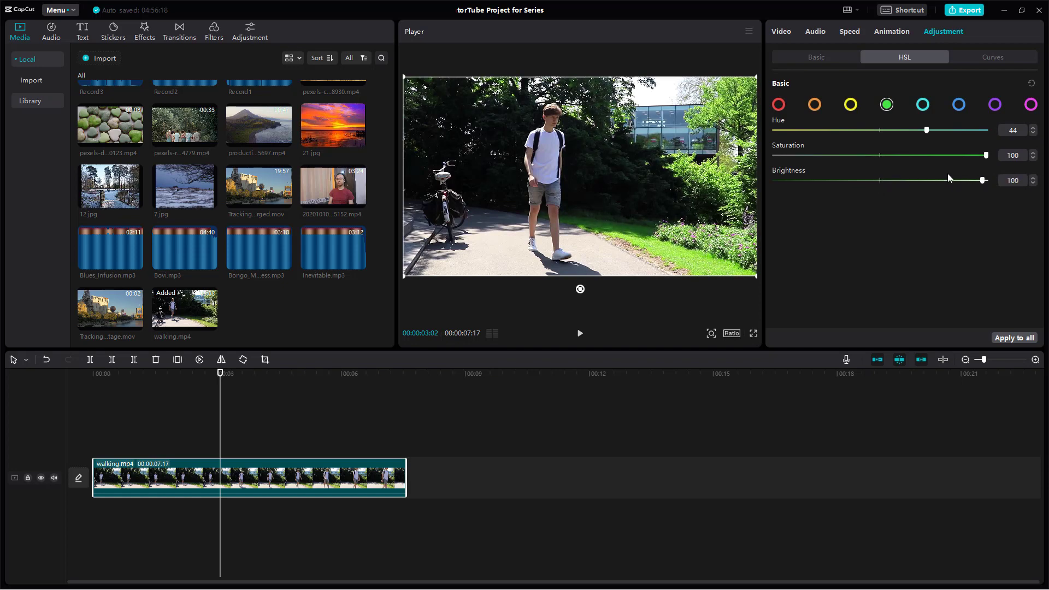
pyautogui.moveTo(983, 180); pyautogui.dragTo(928, 179)
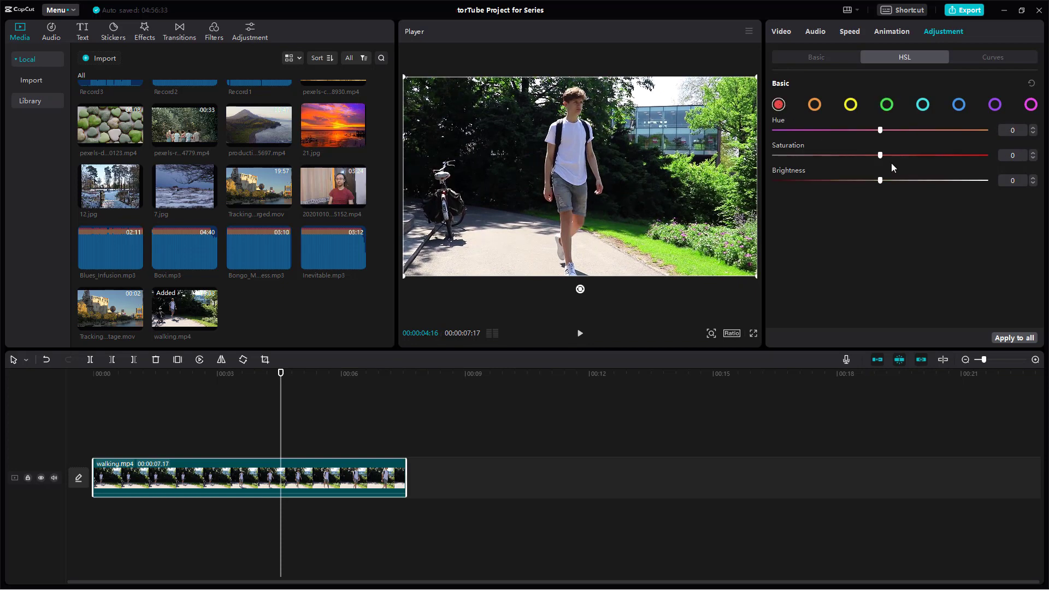
# Give the walking clip's reds hue -38, saturation 100 and higher brightness
pyautogui.moveTo(880, 154); pyautogui.dragTo(937, 154)
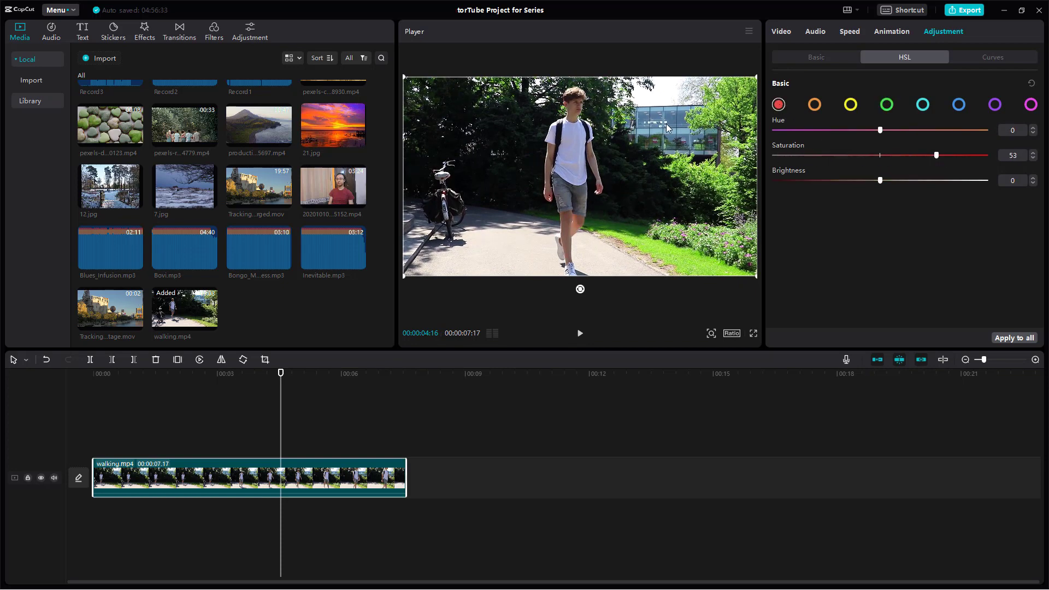
pyautogui.moveTo(936, 155); pyautogui.dragTo(948, 155)
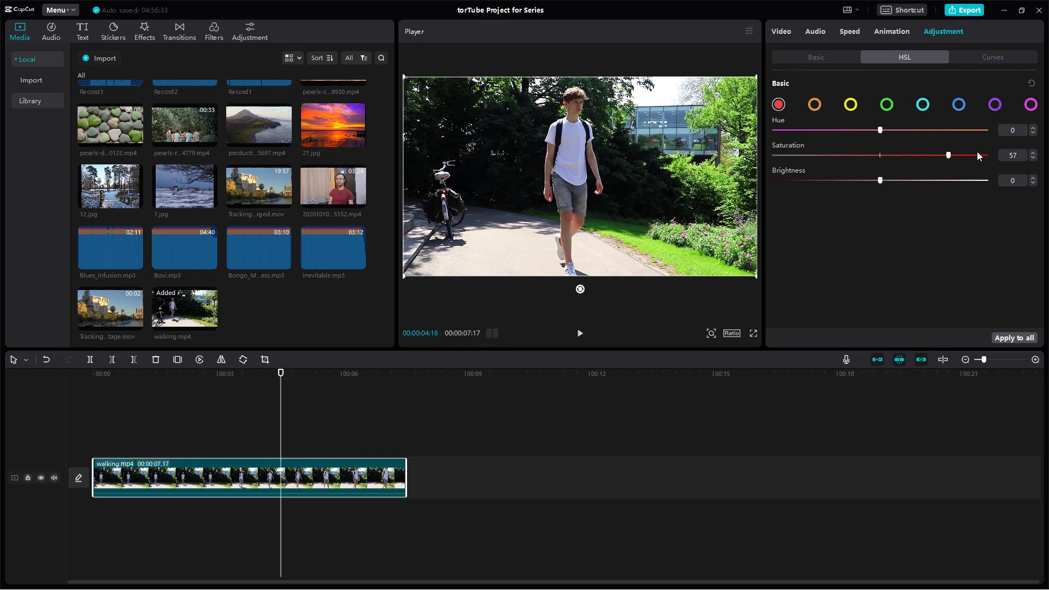
pyautogui.moveTo(948, 155); pyautogui.dragTo(985, 155)
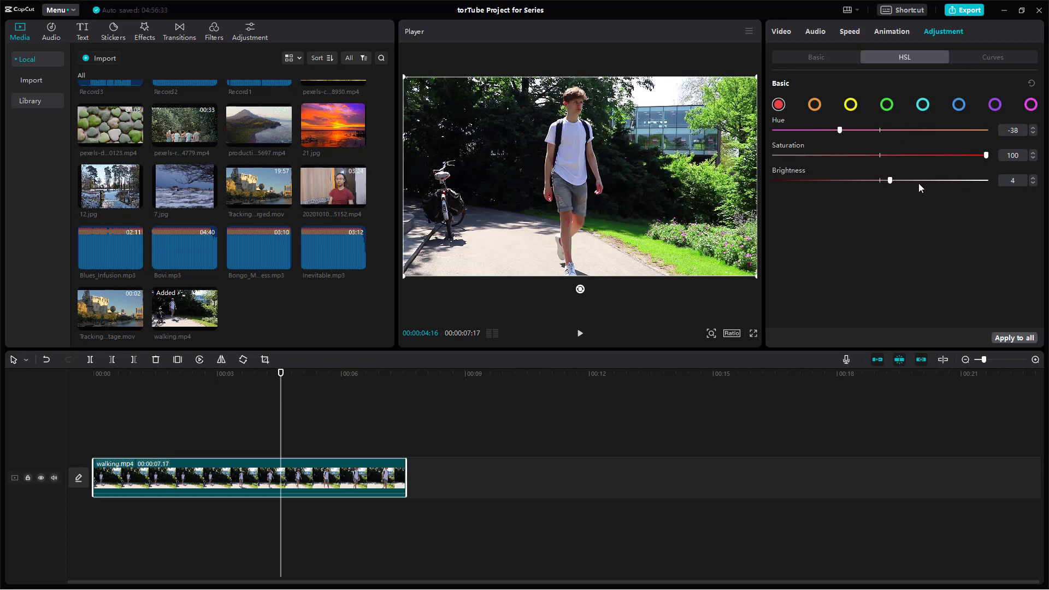
pyautogui.moveTo(888, 180); pyautogui.dragTo(984, 180)
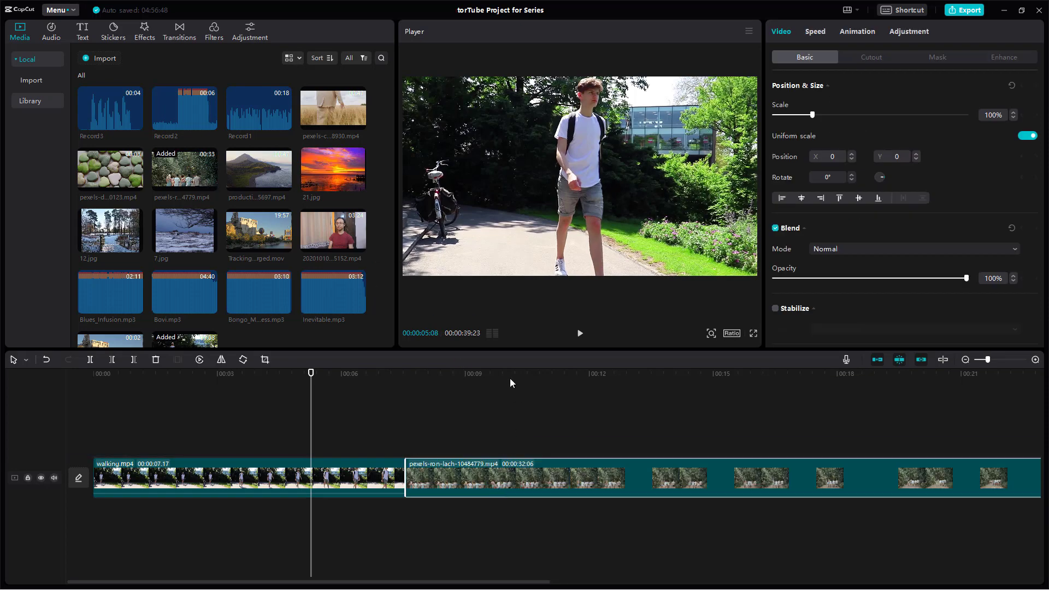
# Select the walking clip and use Apply to all to copy its HSL settings
pyautogui.click(500, 372)
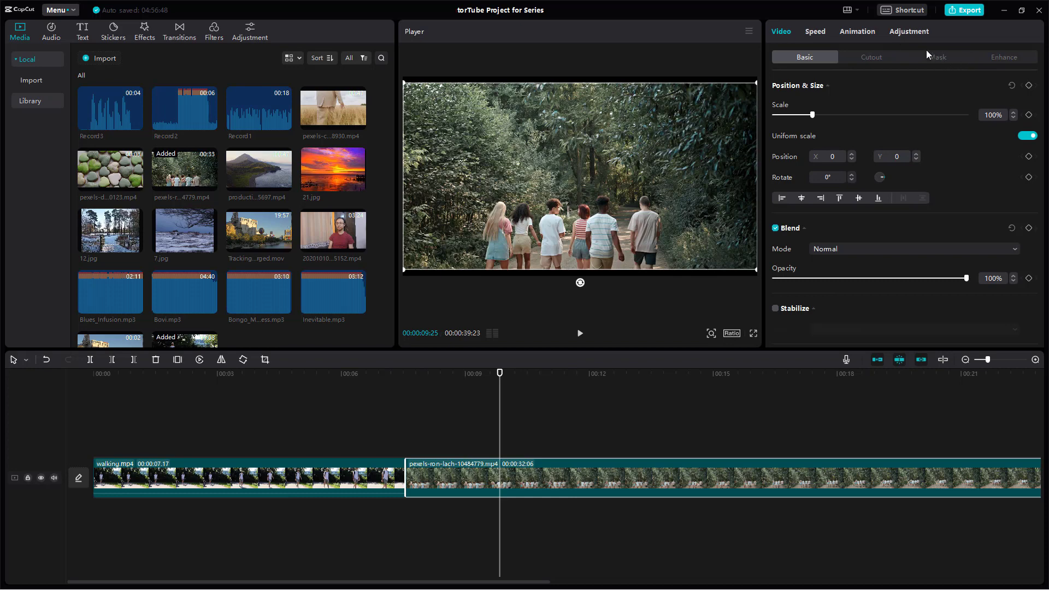
pyautogui.click(908, 31)
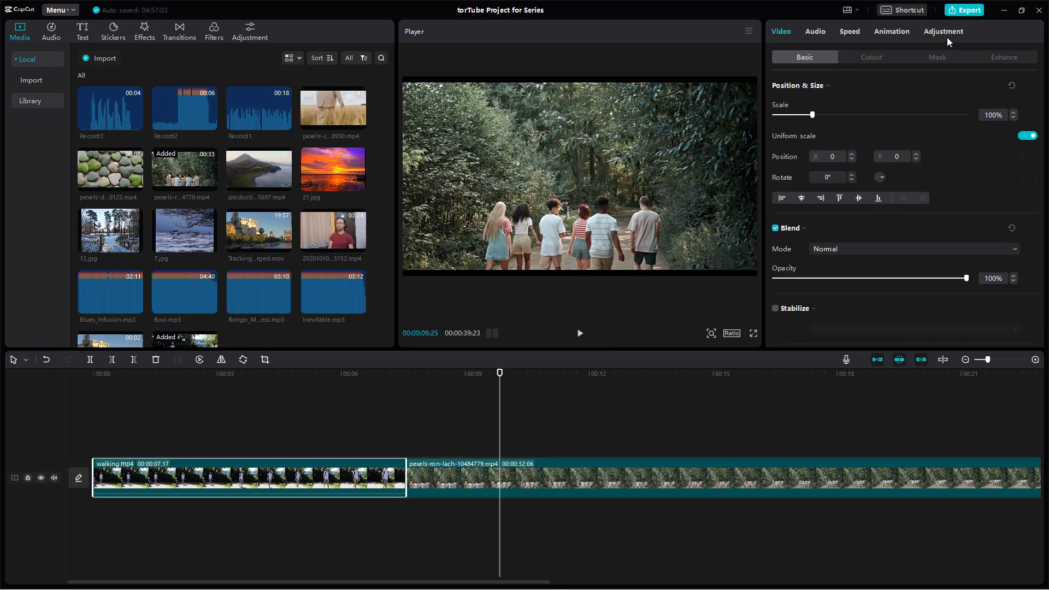
pyautogui.click(943, 30)
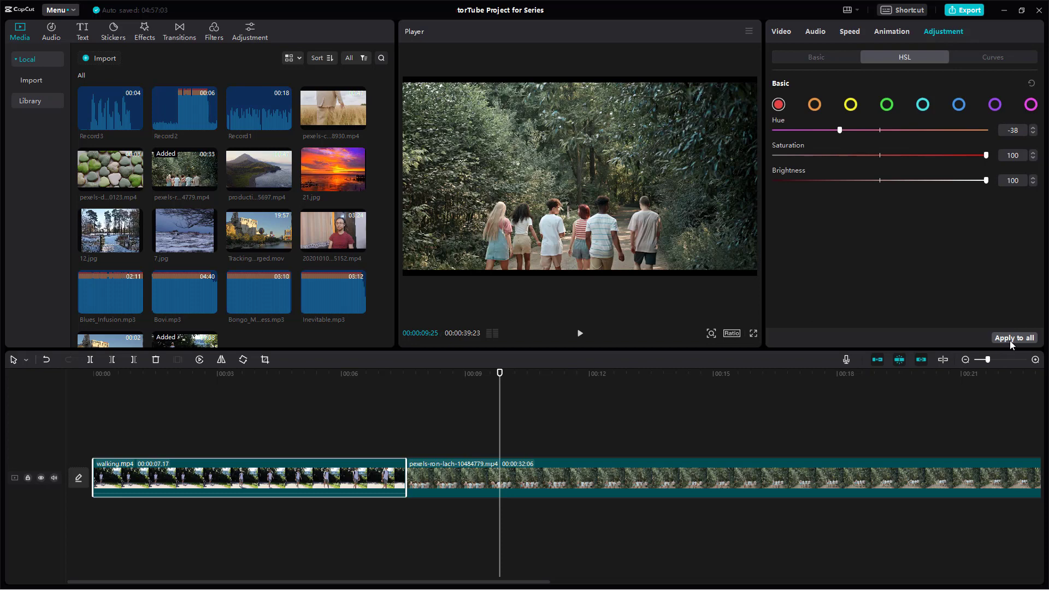
pyautogui.click(1014, 337)
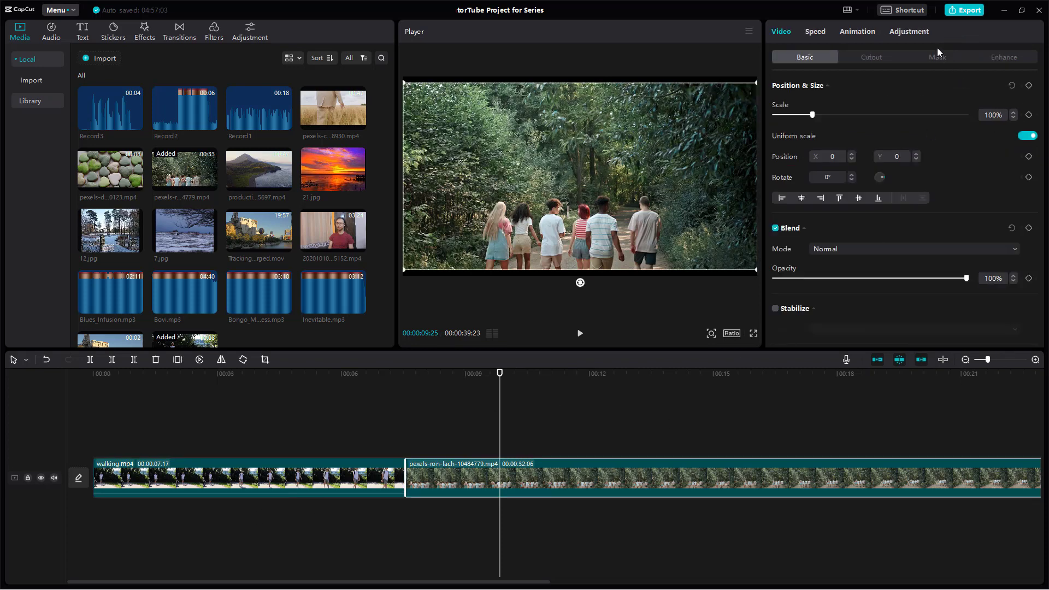
# On the forest clip, set greens to hue 100, then reds and blues to saturation 100
pyautogui.click(909, 30)
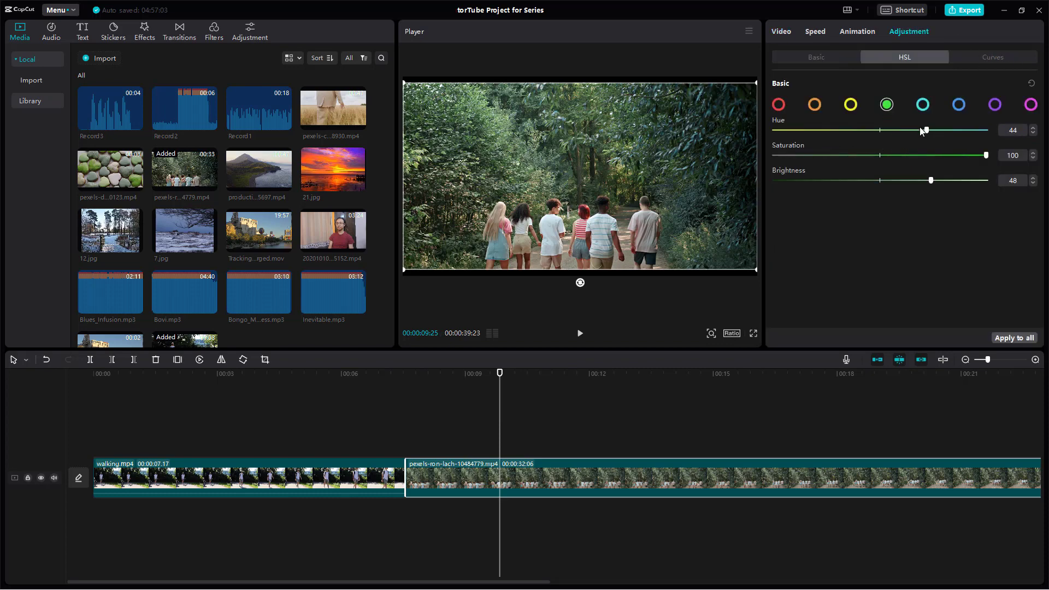
pyautogui.moveTo(924, 131); pyautogui.dragTo(984, 130)
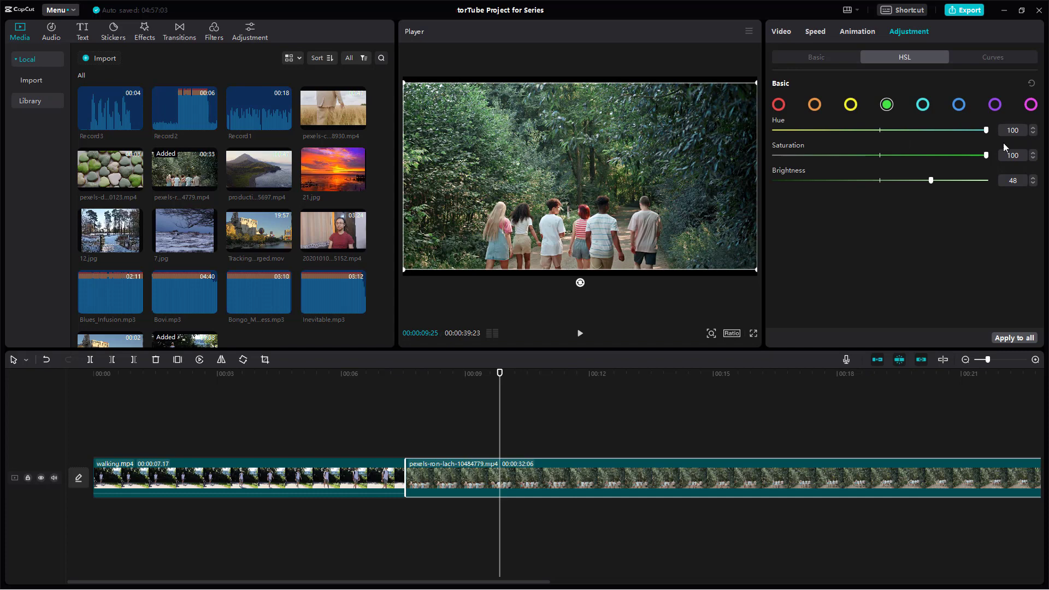
pyautogui.moveTo(965, 176)
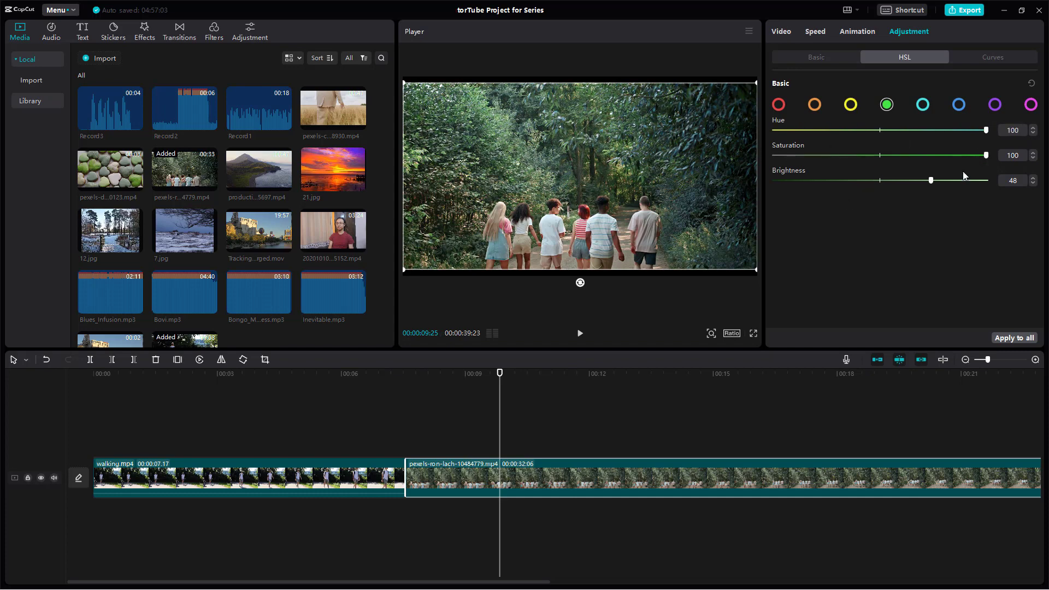
pyautogui.moveTo(930, 180); pyautogui.dragTo(971, 180)
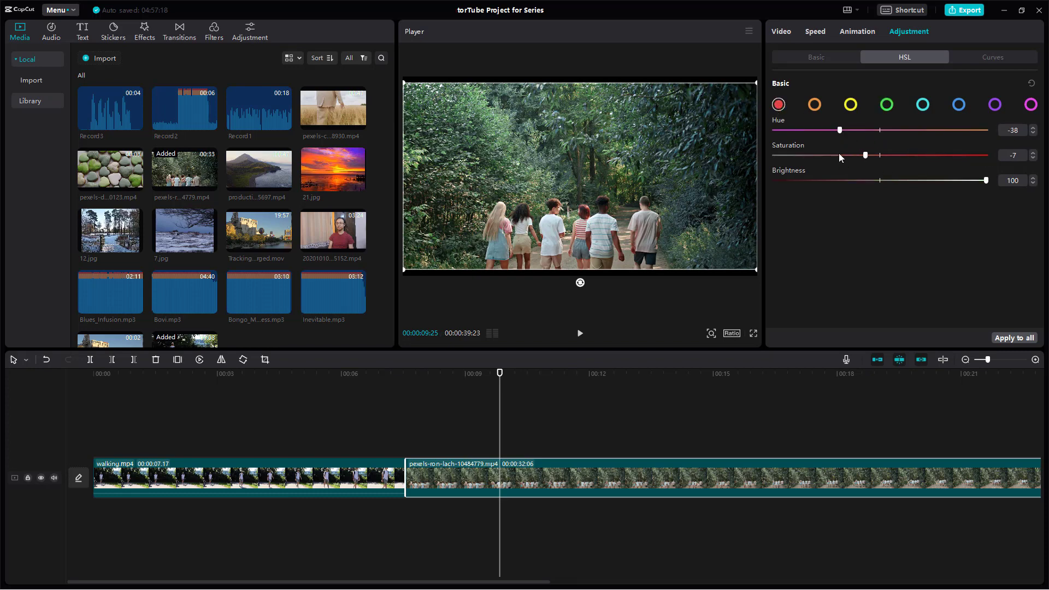
pyautogui.moveTo(864, 155); pyautogui.dragTo(984, 155)
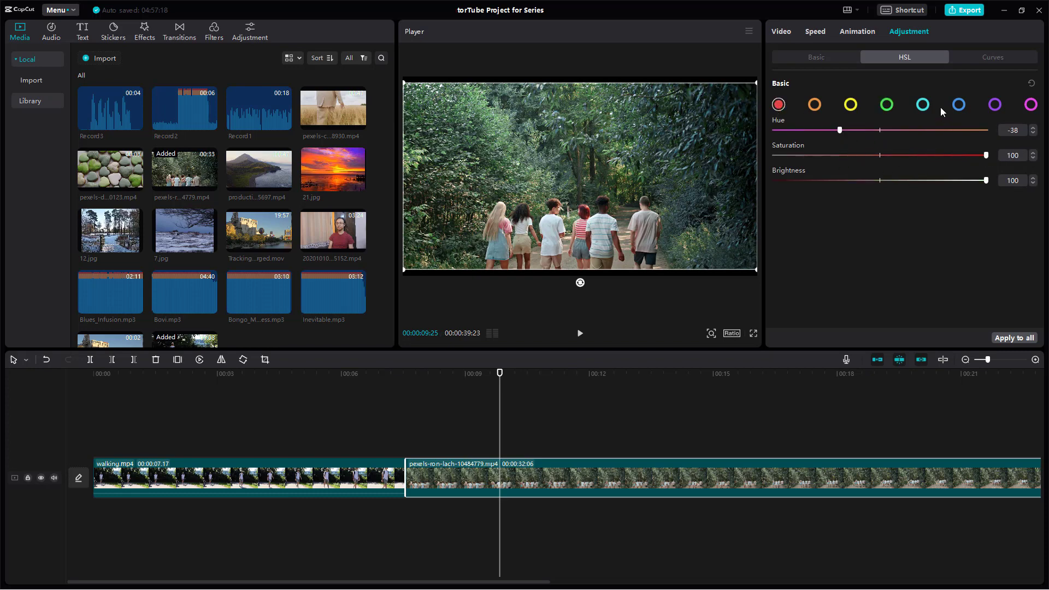
pyautogui.click(958, 104)
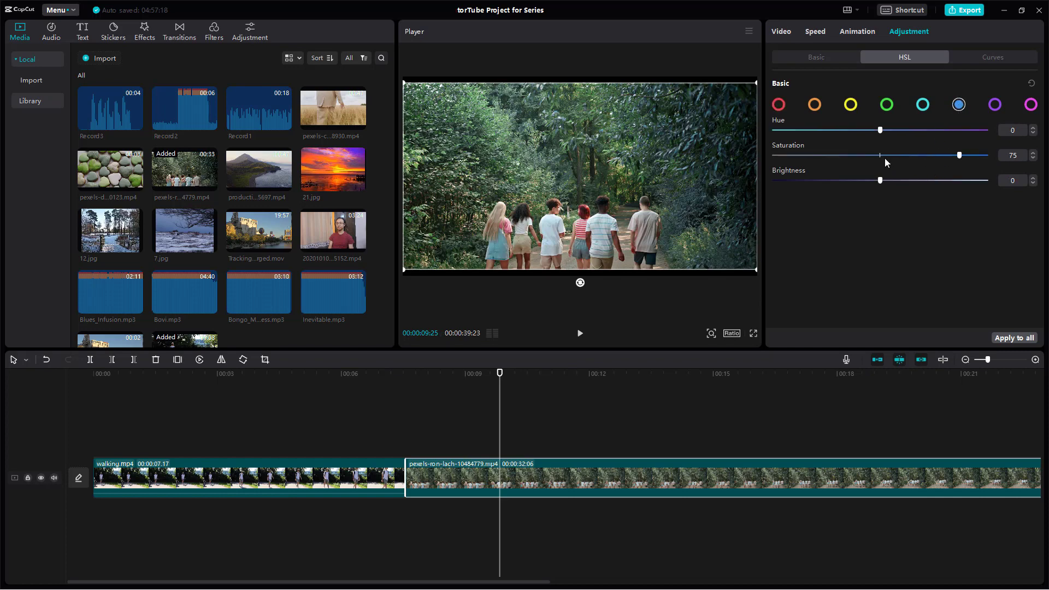
pyautogui.moveTo(959, 155); pyautogui.dragTo(983, 155)
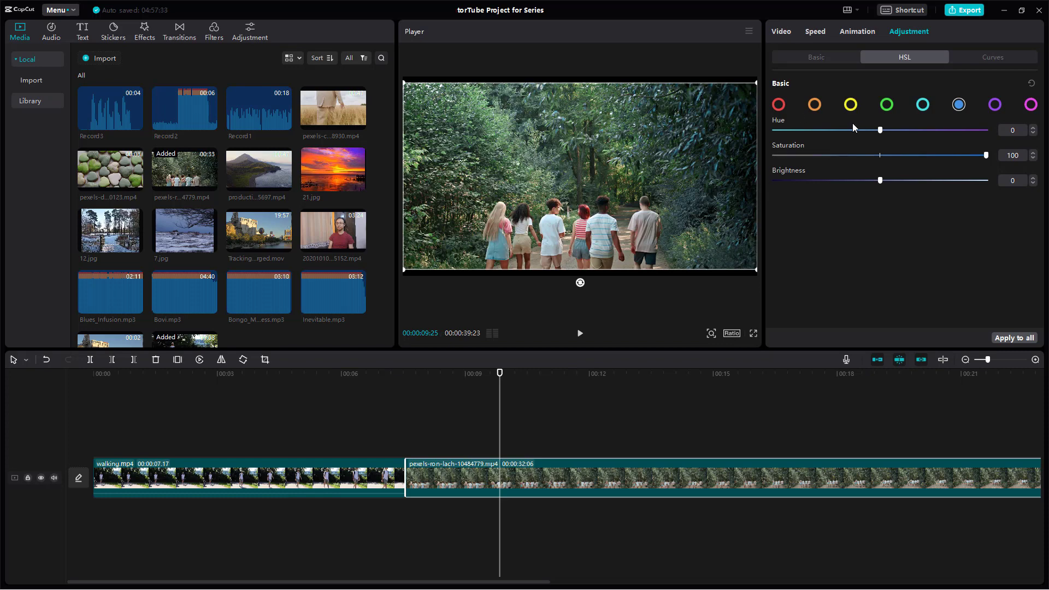
pyautogui.moveTo(956, 175)
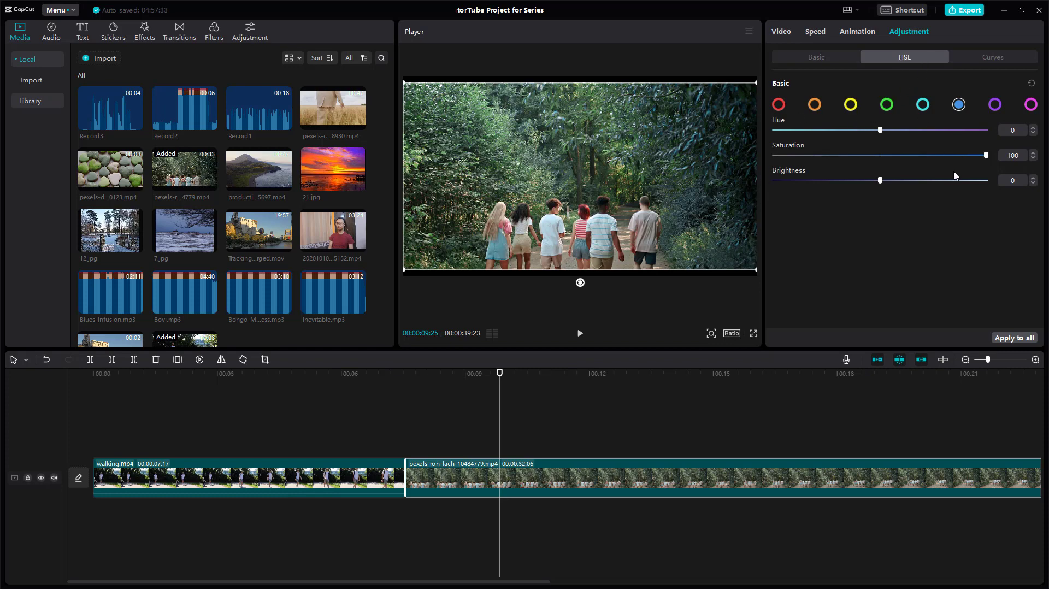